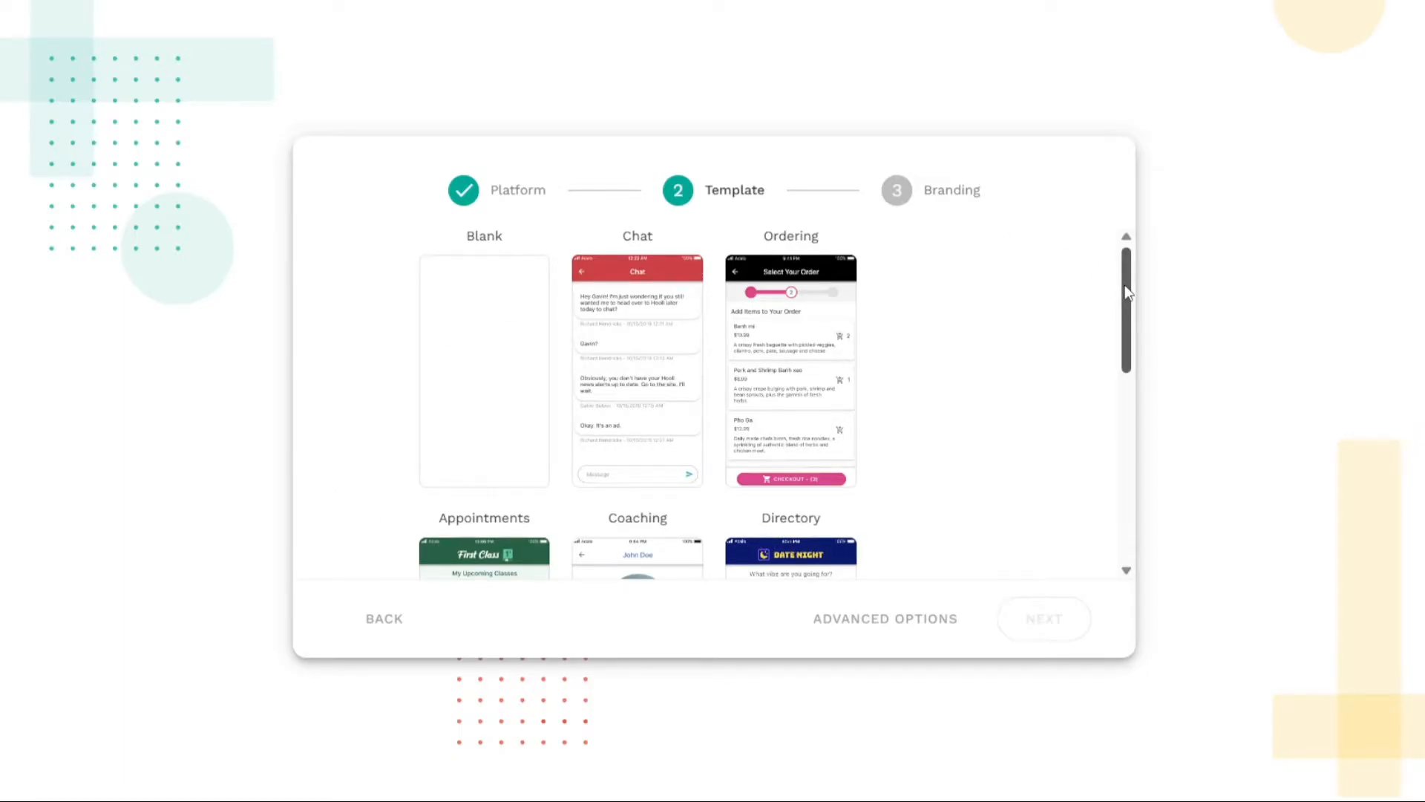
- Create the app 'Demo' with primary color #0960a2 and secondary color #71bf44
left_click(1042, 619)
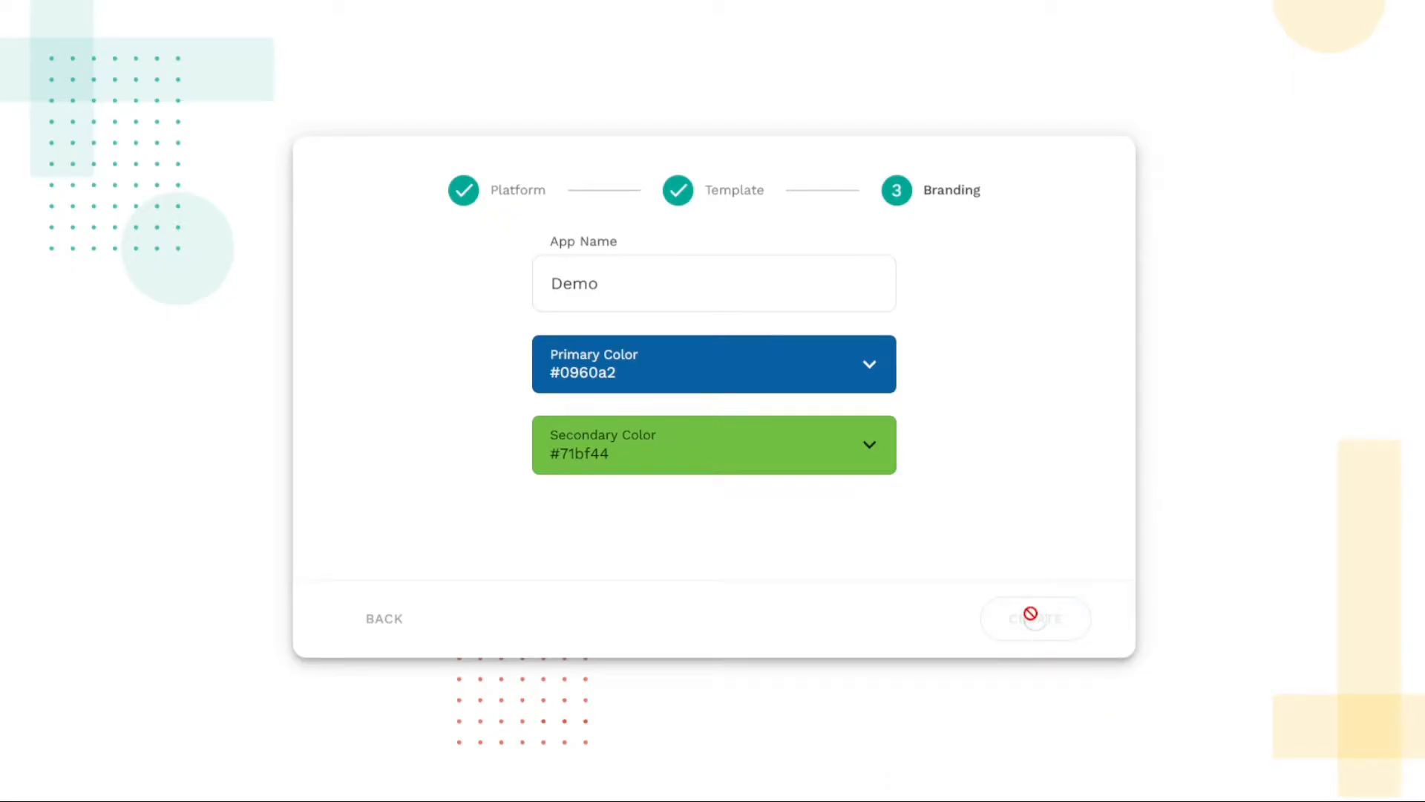
left_click(1034, 619)
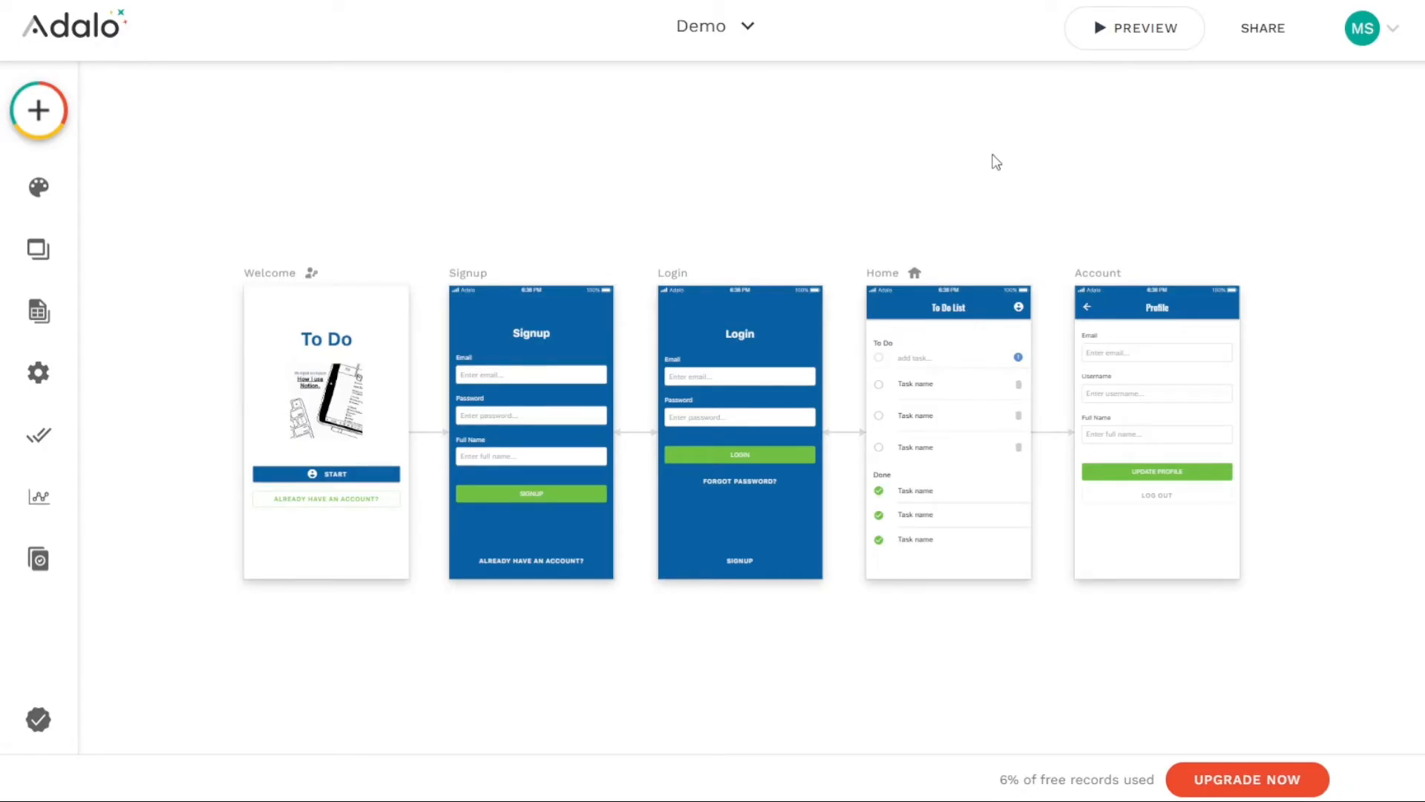
- Launch the live preview showing the To Do welcome screen on an iPhone 13 Pro
left_click(1133, 28)
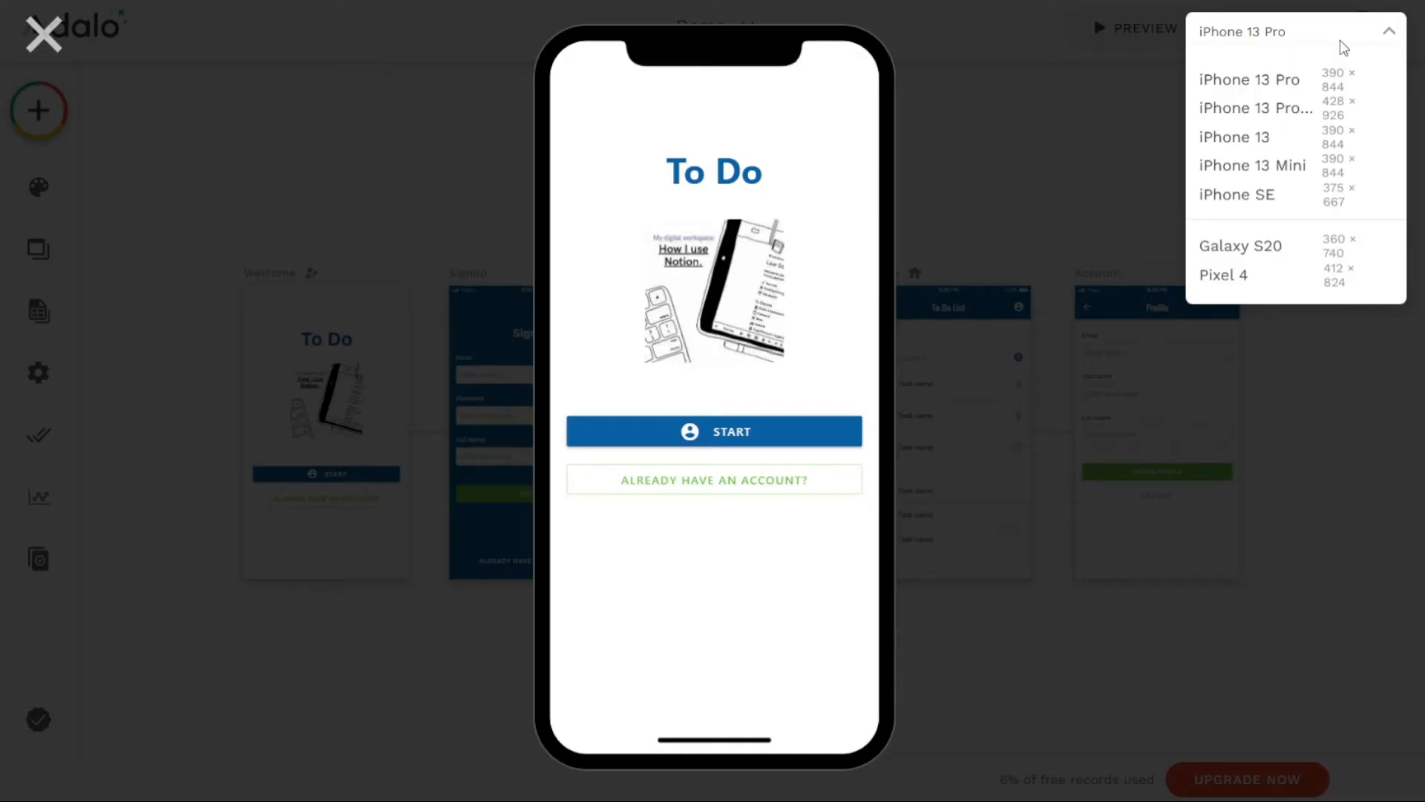
- Switch the preview device to a Galaxy S20
left_click(1239, 245)
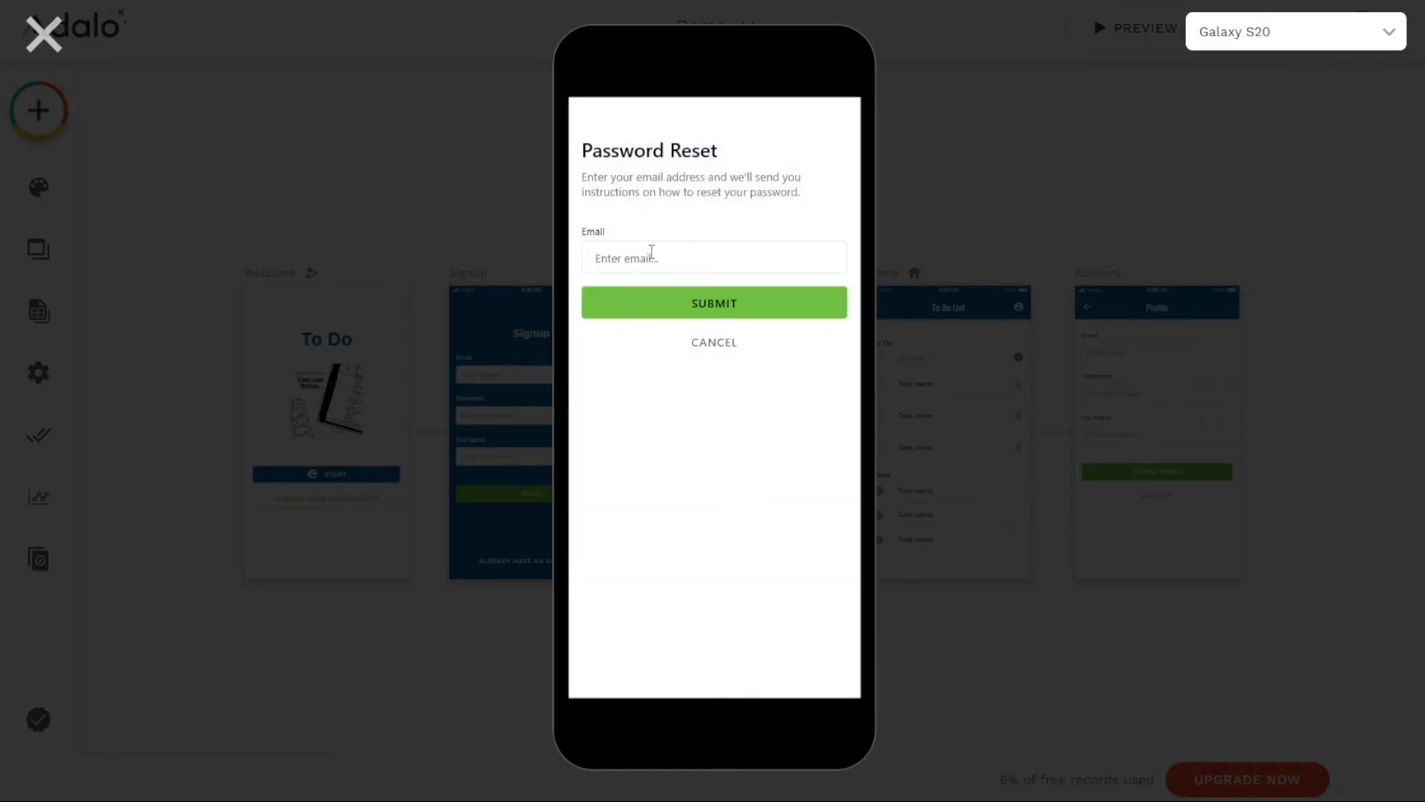